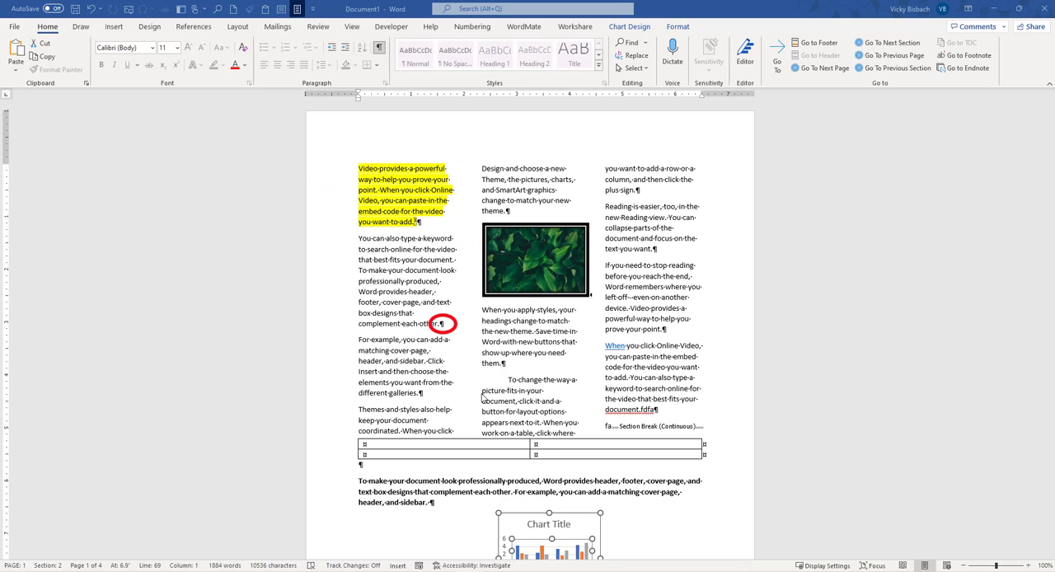
mouse_move(617, 346)
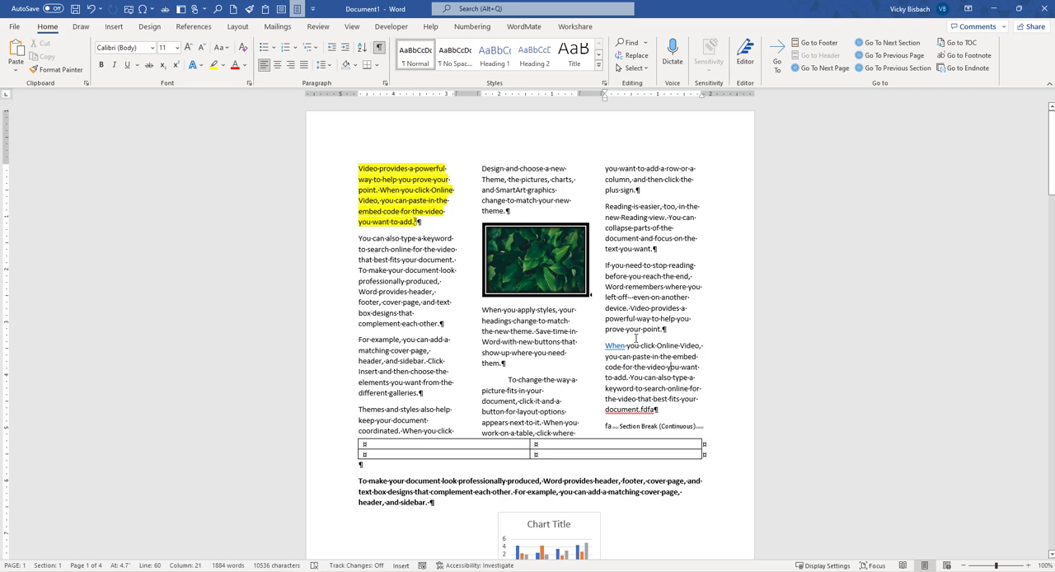
mouse_move(613, 346)
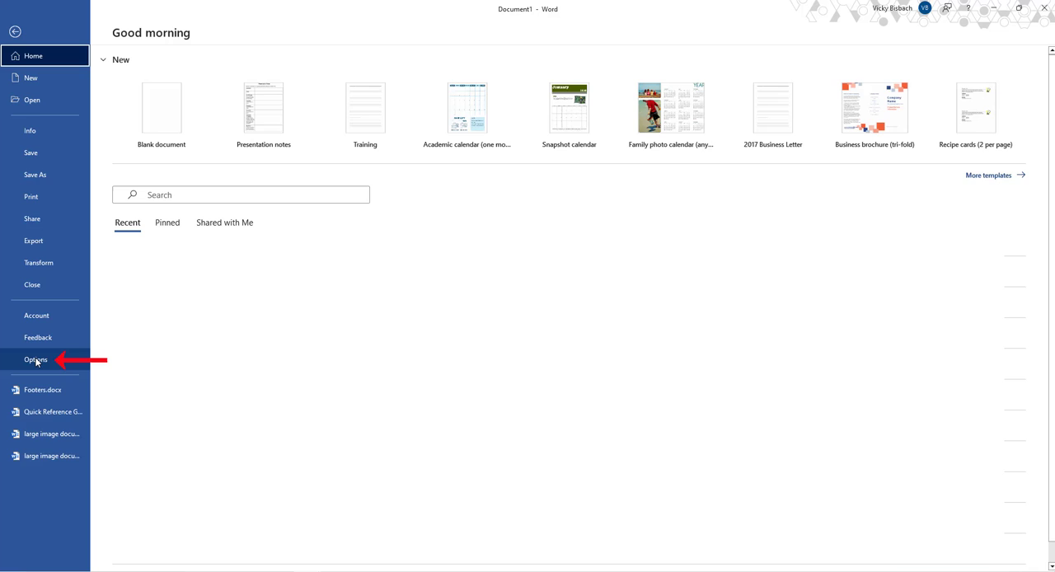
- In Word Options > Display, switch off white space between pages, highlighter marks and document tooltips
click(37, 359)
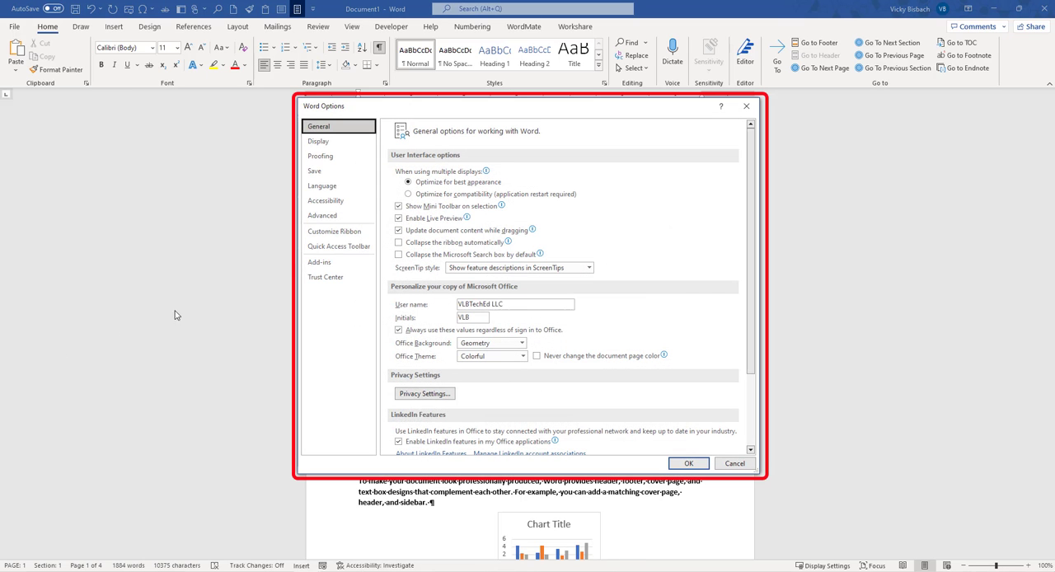
mouse_move(505, 113)
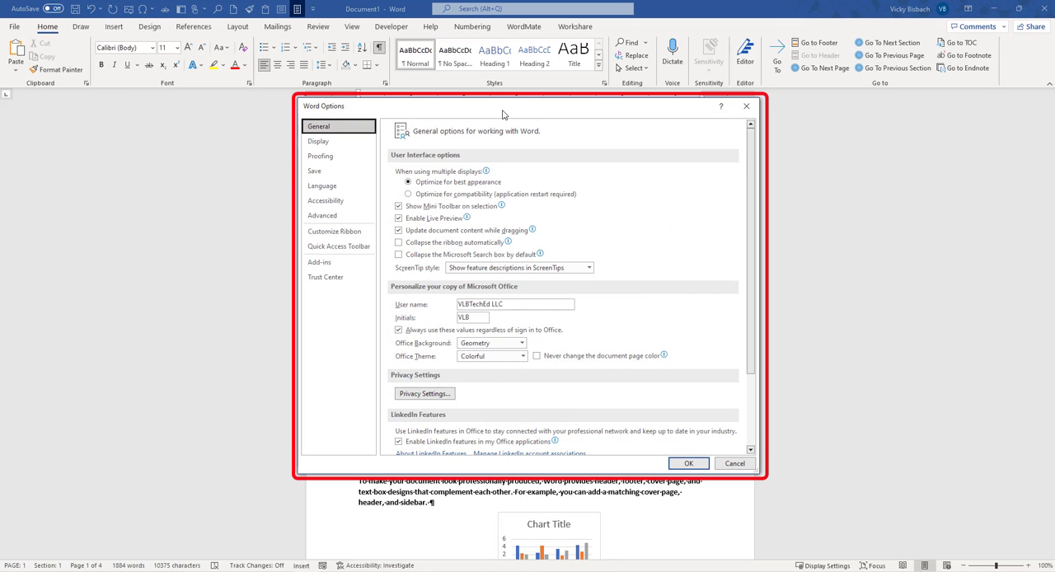
mouse_move(320, 141)
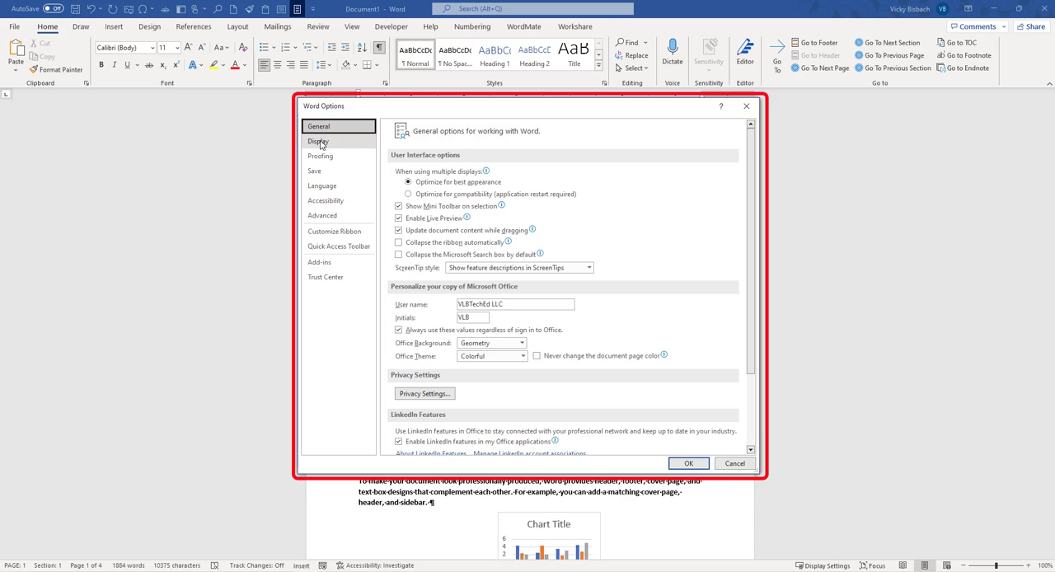
click(320, 140)
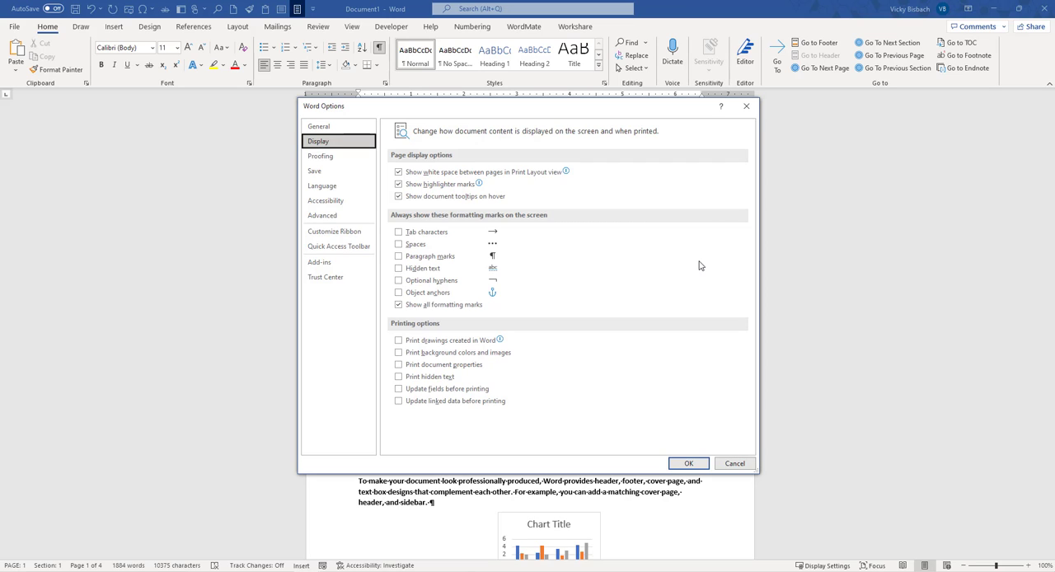
click(399, 171)
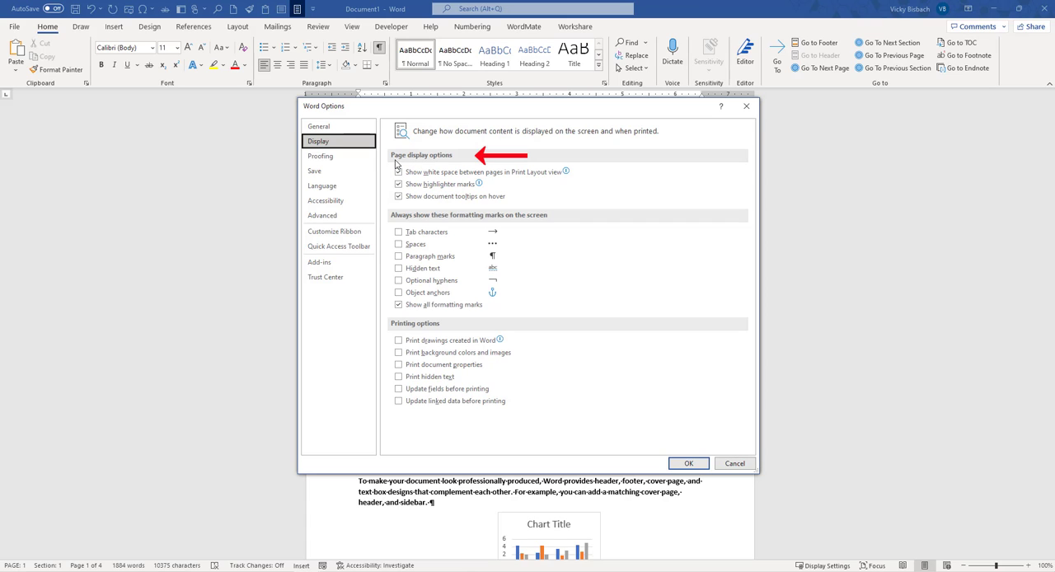
click(399, 171)
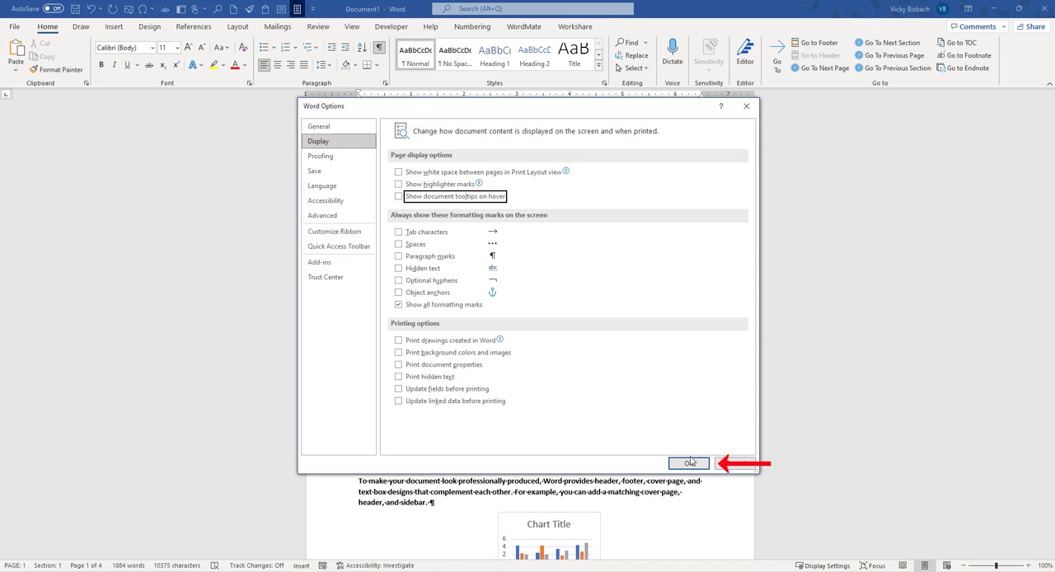
- Confirm the options so the document shows without page white space or highlighting
click(689, 462)
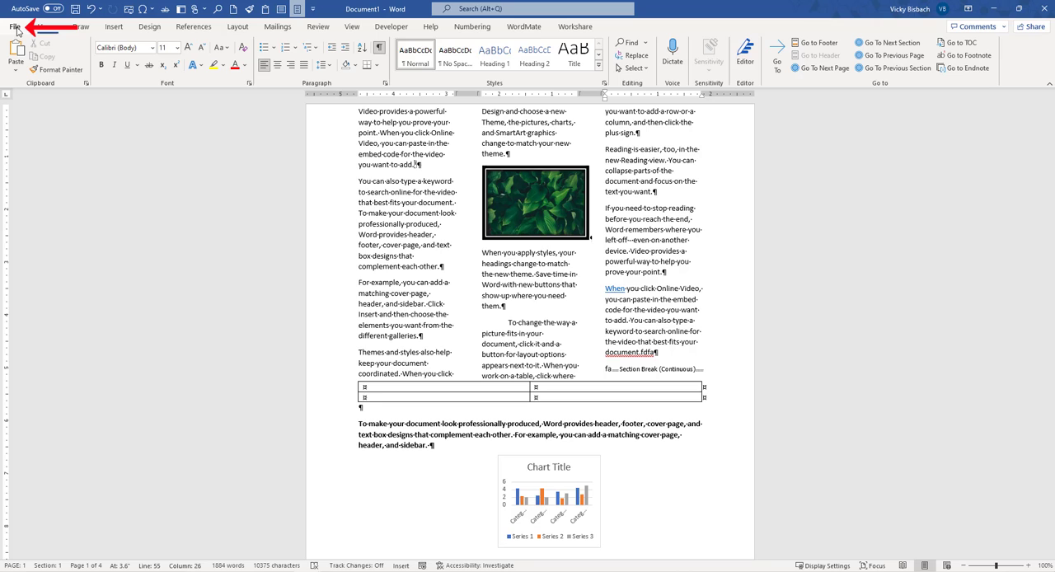
- Return to Word Options > Display and uncheck 'Show all formatting marks'
click(13, 26)
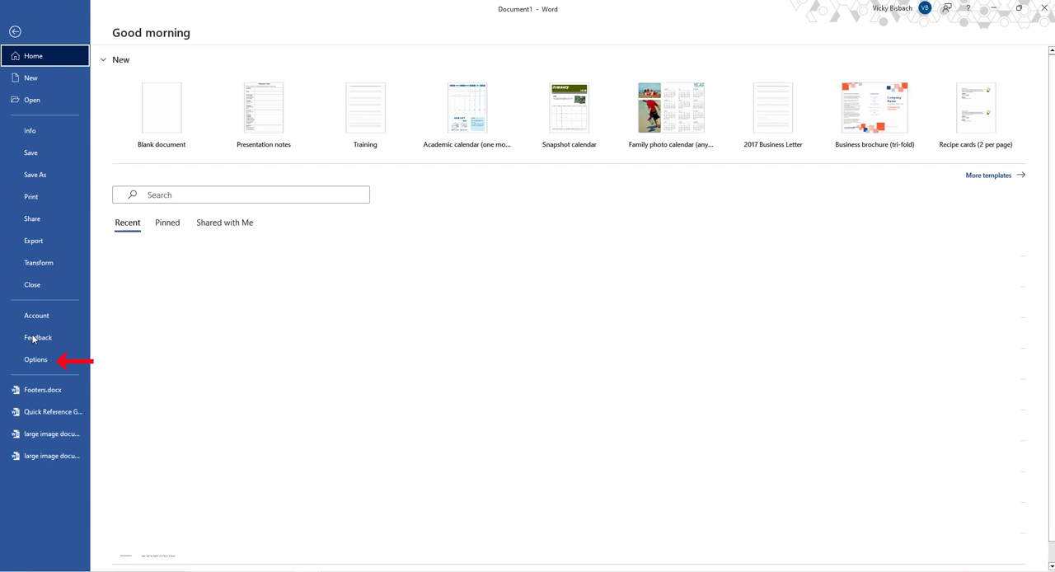
click(36, 359)
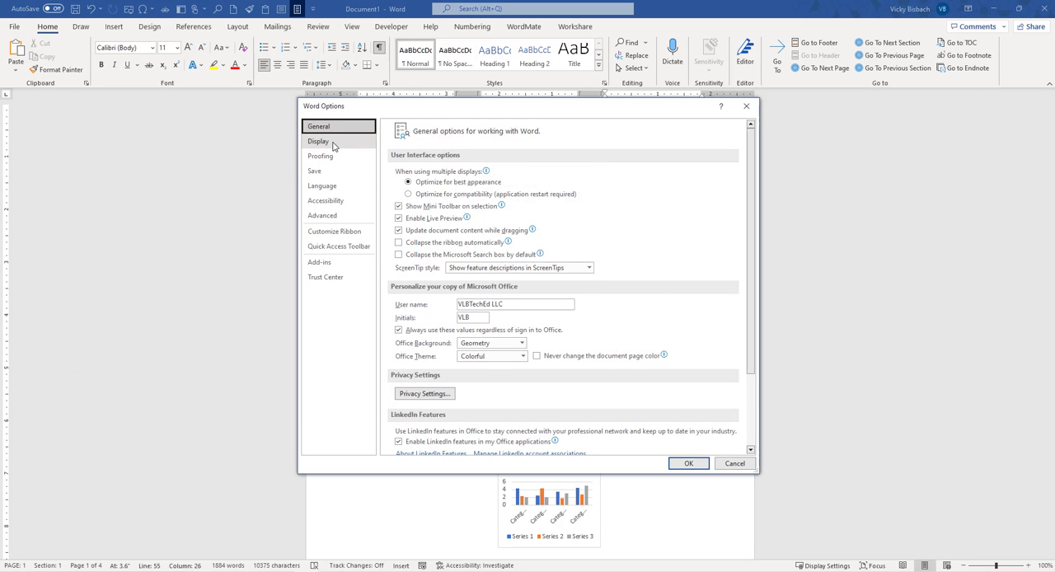
click(318, 142)
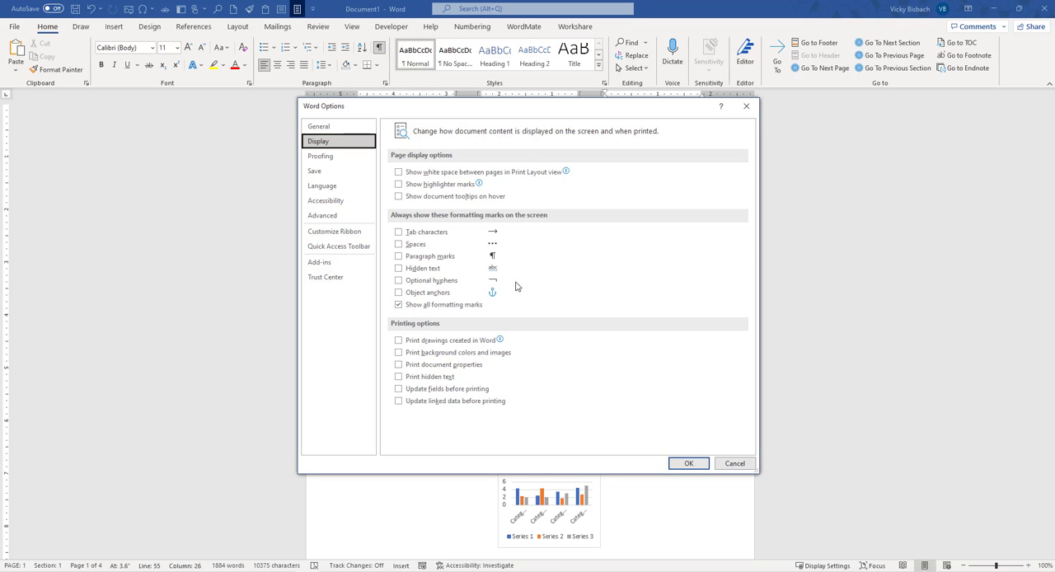
click(399, 303)
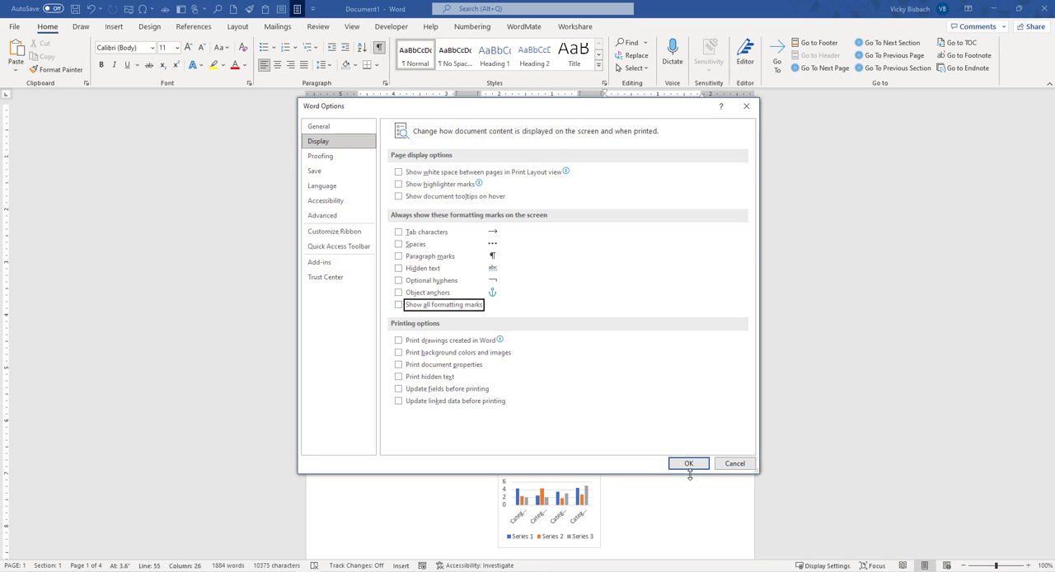
- Confirm the options so formatting marks disappear, then select the Chart Title chart
click(689, 462)
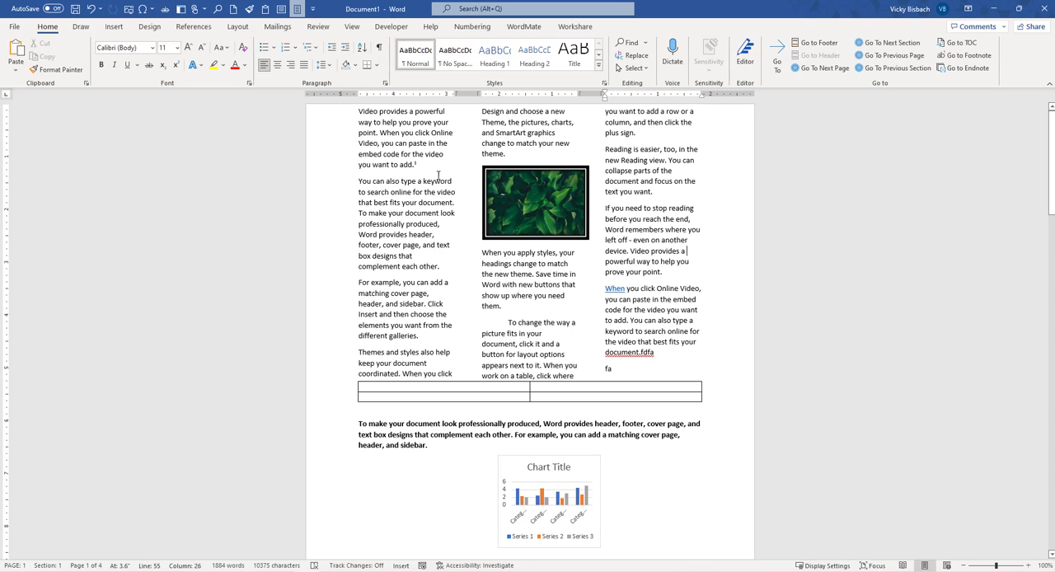
scroll(down, 3)
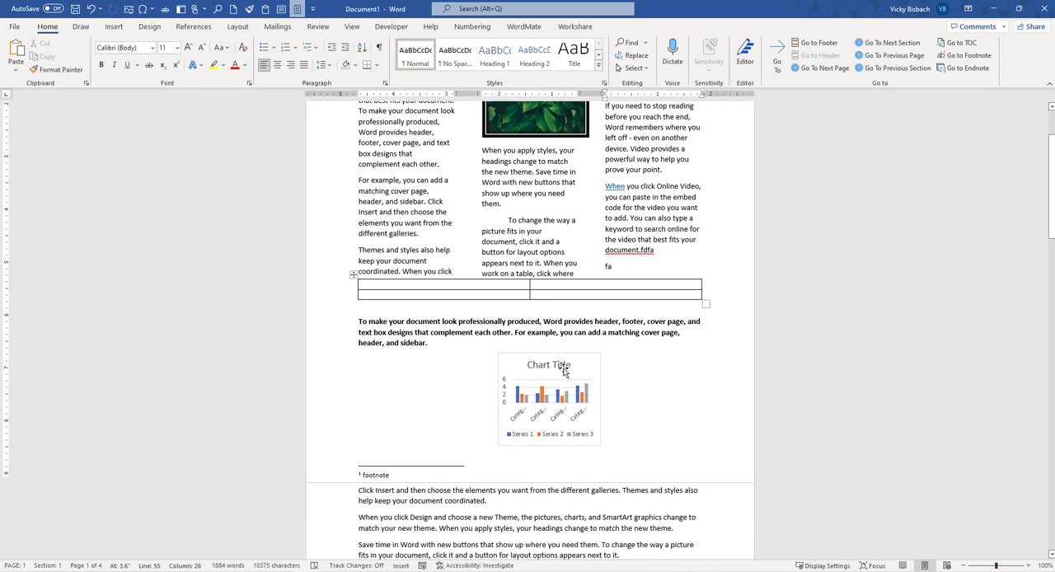
click(547, 395)
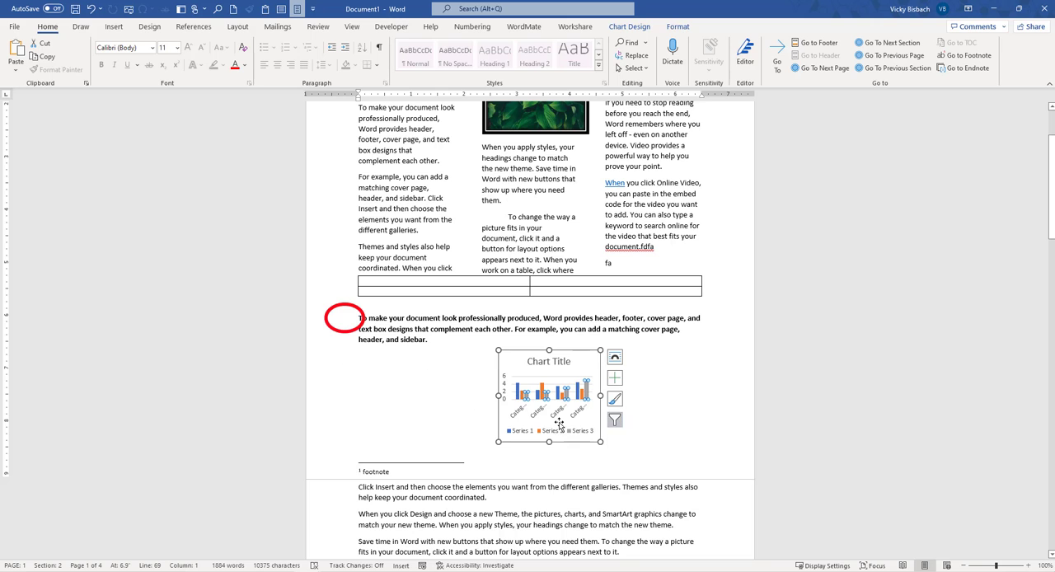
scroll(down, 3)
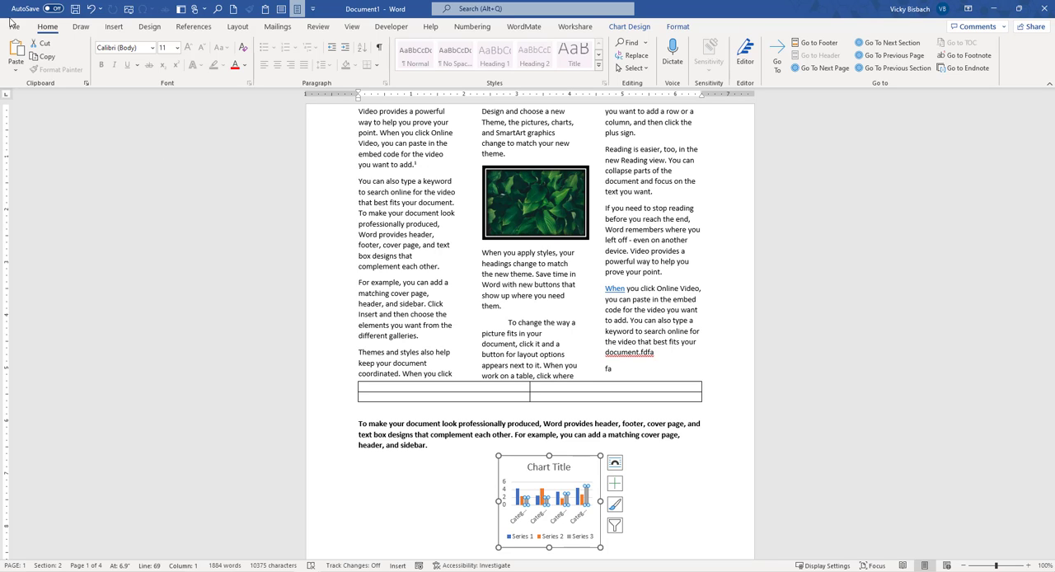
click(13, 18)
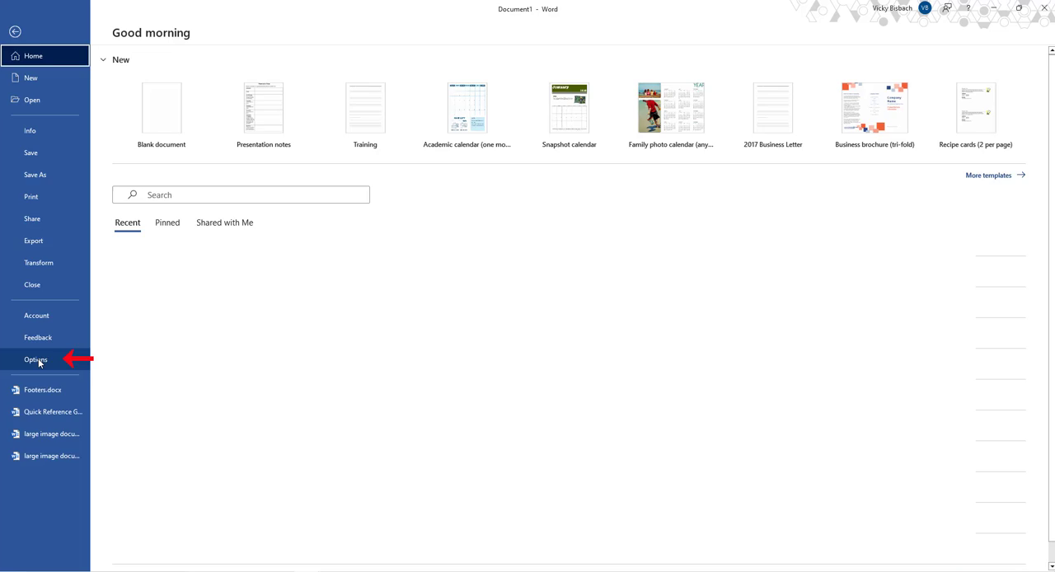
click(37, 359)
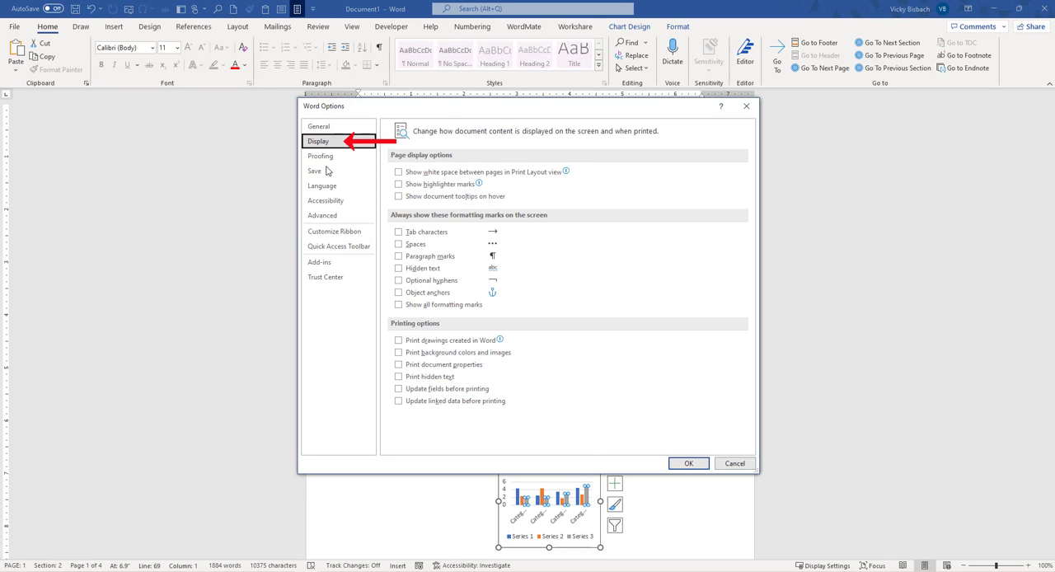
click(399, 303)
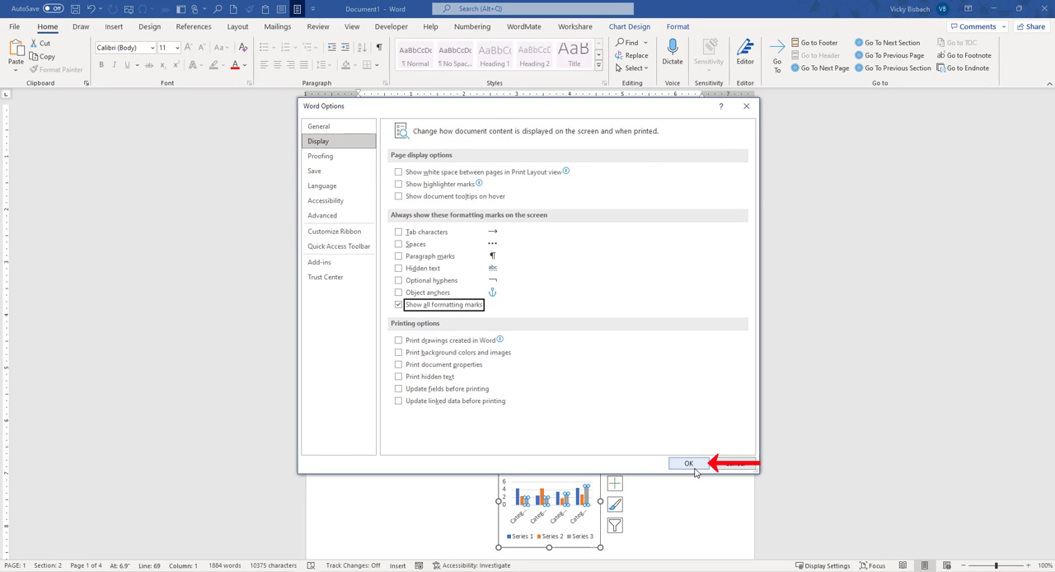
click(689, 462)
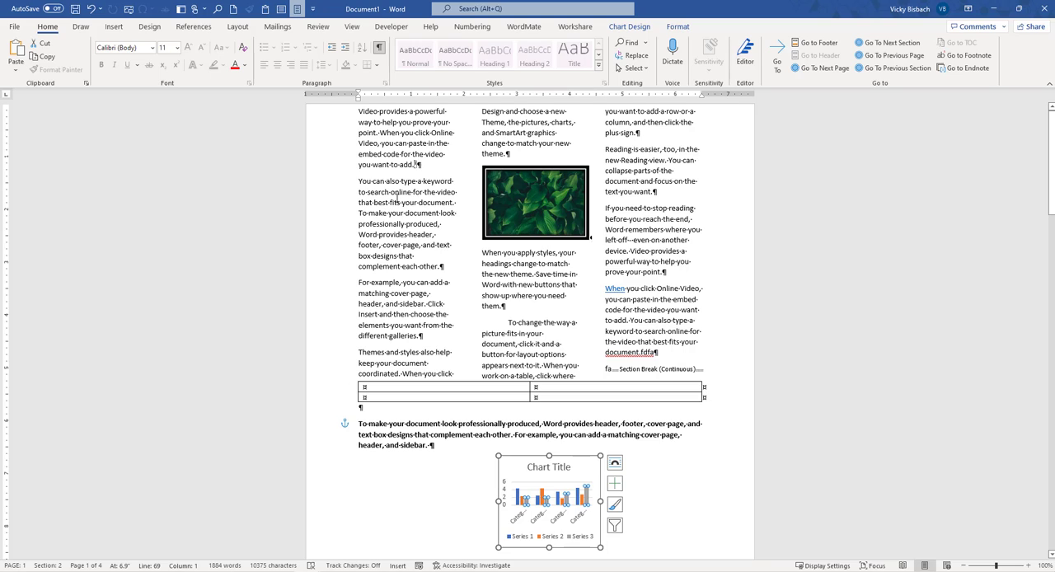
mouse_move(395, 183)
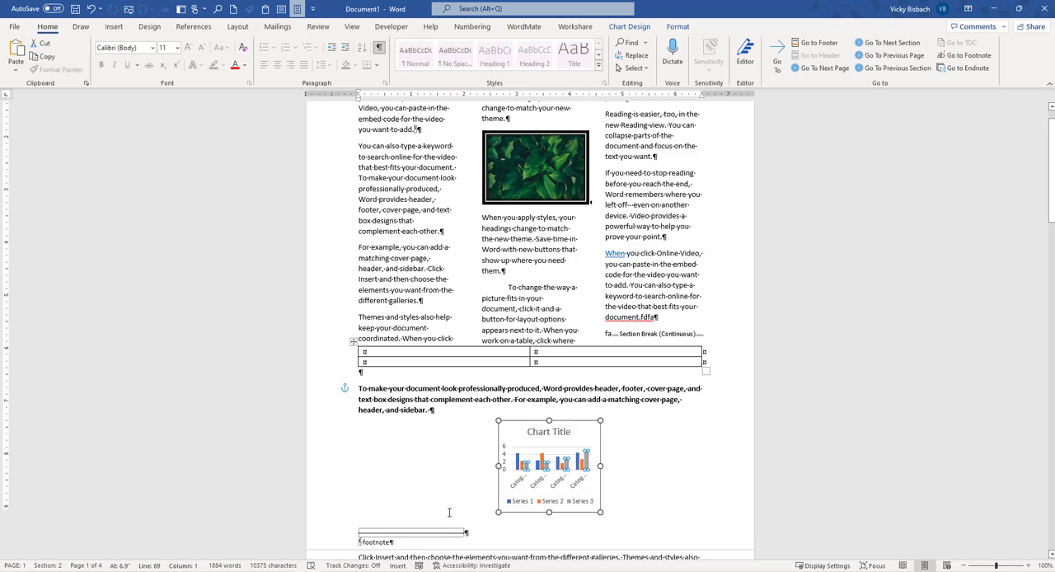
scroll(down, 3)
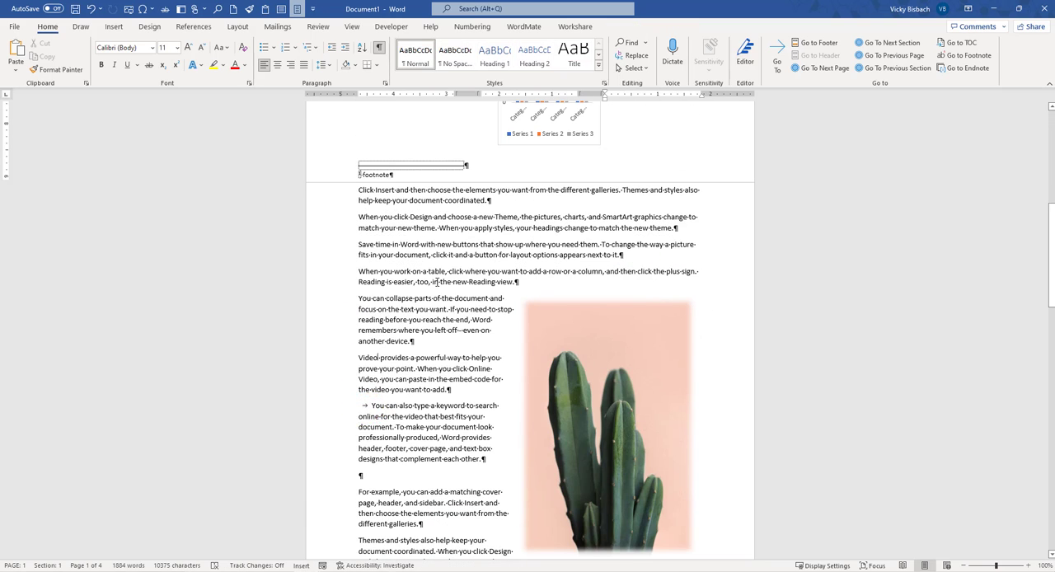
- Reopen Word Options on the Display category via the File screen
click(13, 26)
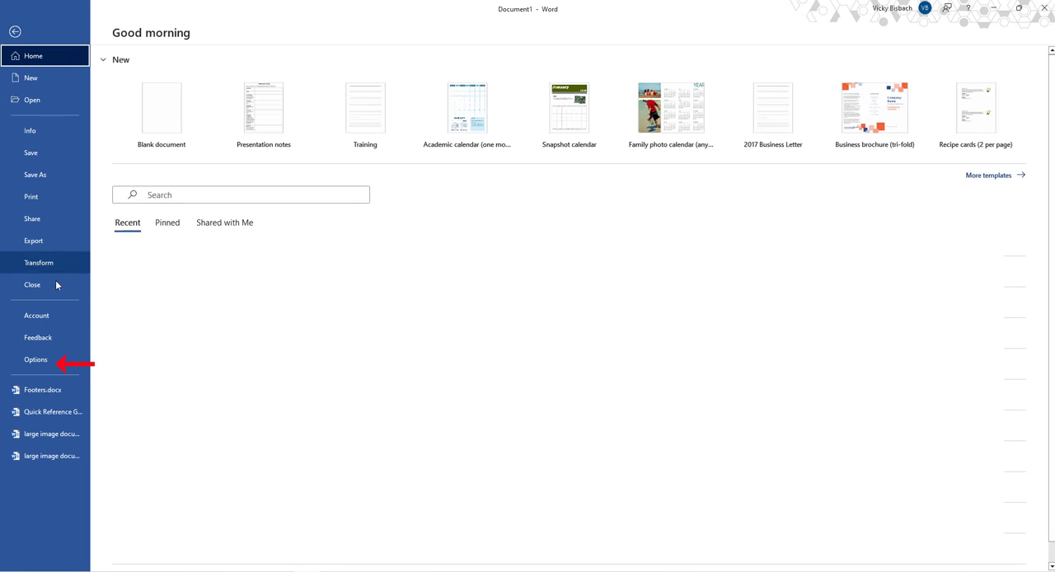
click(36, 359)
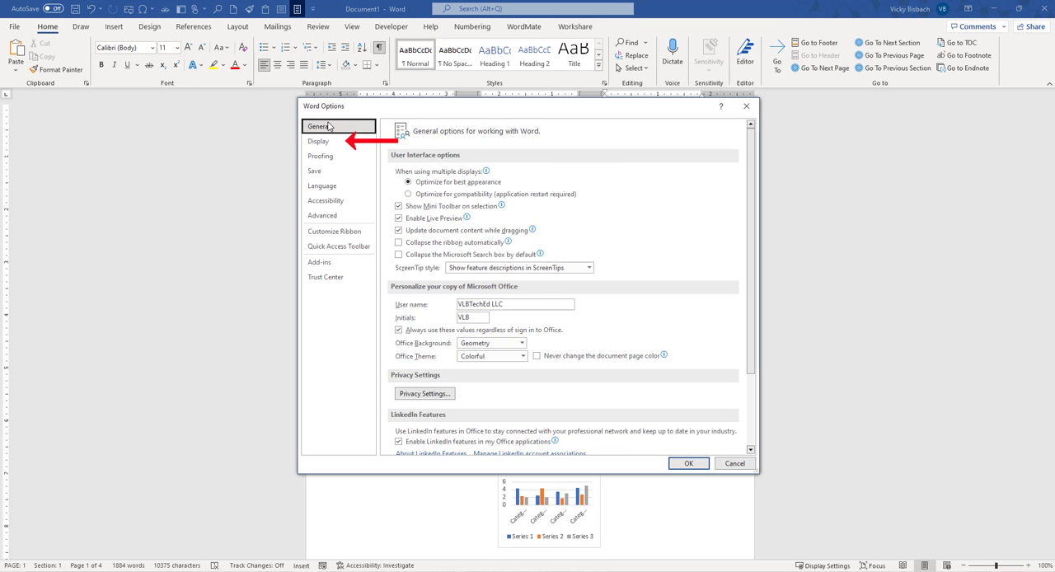
click(318, 142)
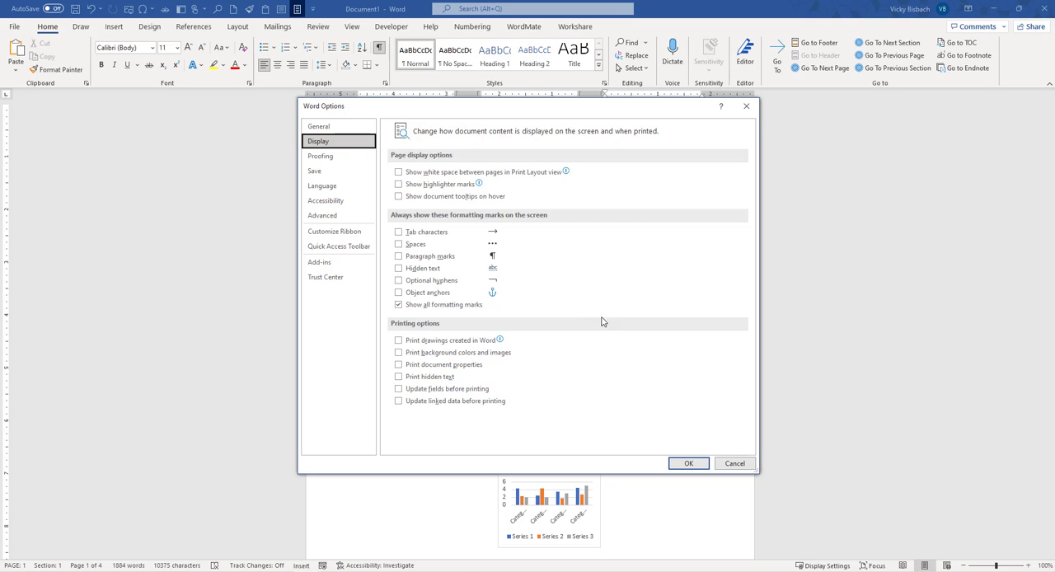
mouse_move(650, 389)
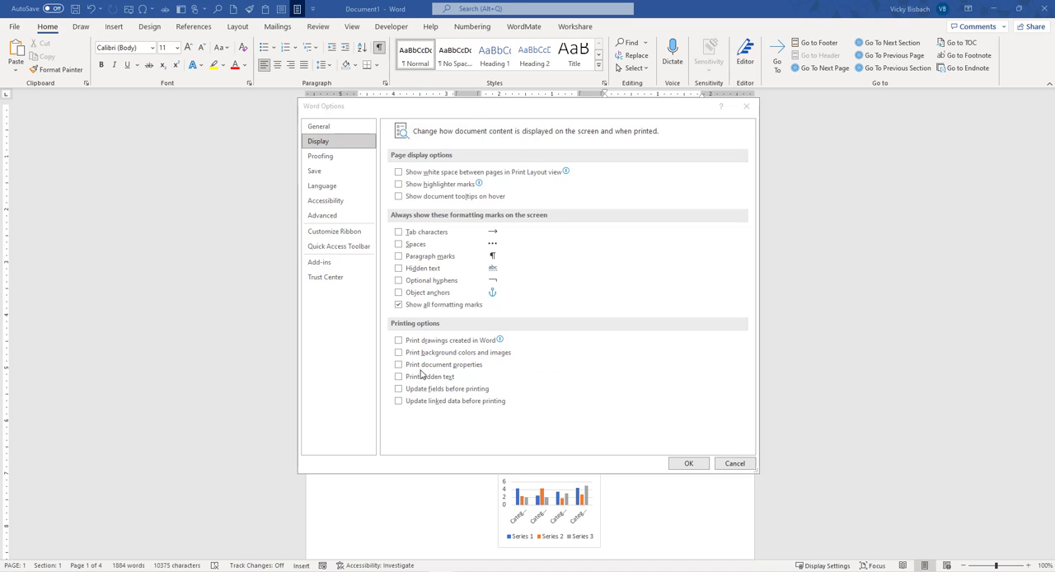
- Enable 'Print document properties' and confirm, printing the document to PDF
click(398, 365)
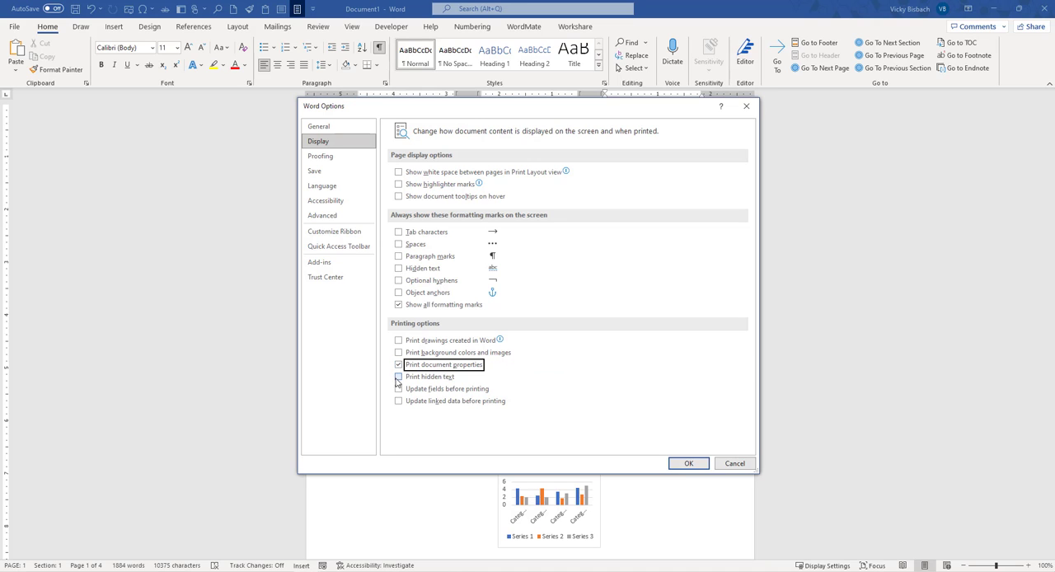
click(689, 462)
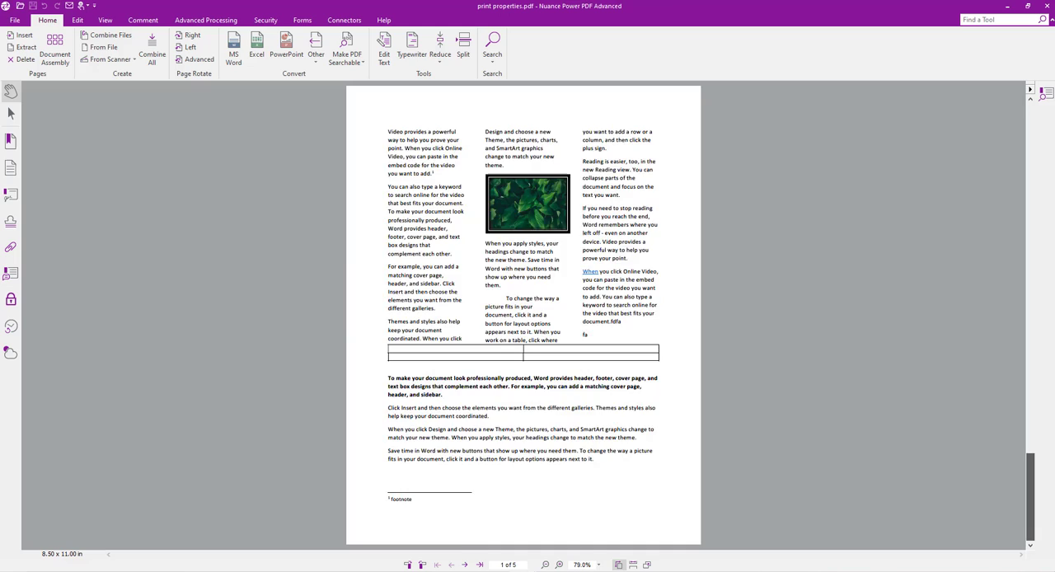
- Jump to page 5 of print properties.pdf showing author, creation date and word count
click(479, 564)
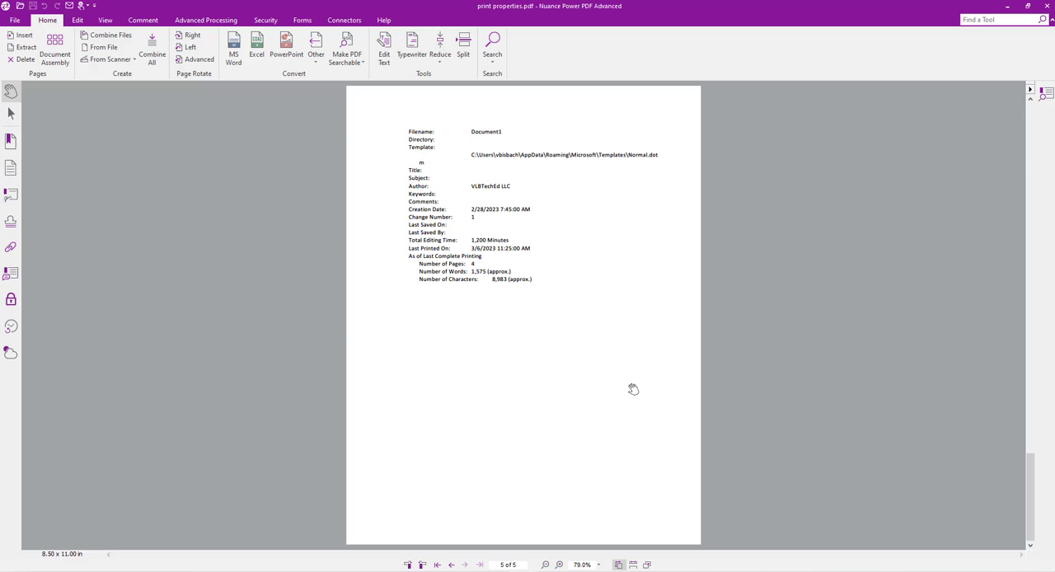
mouse_move(723, 180)
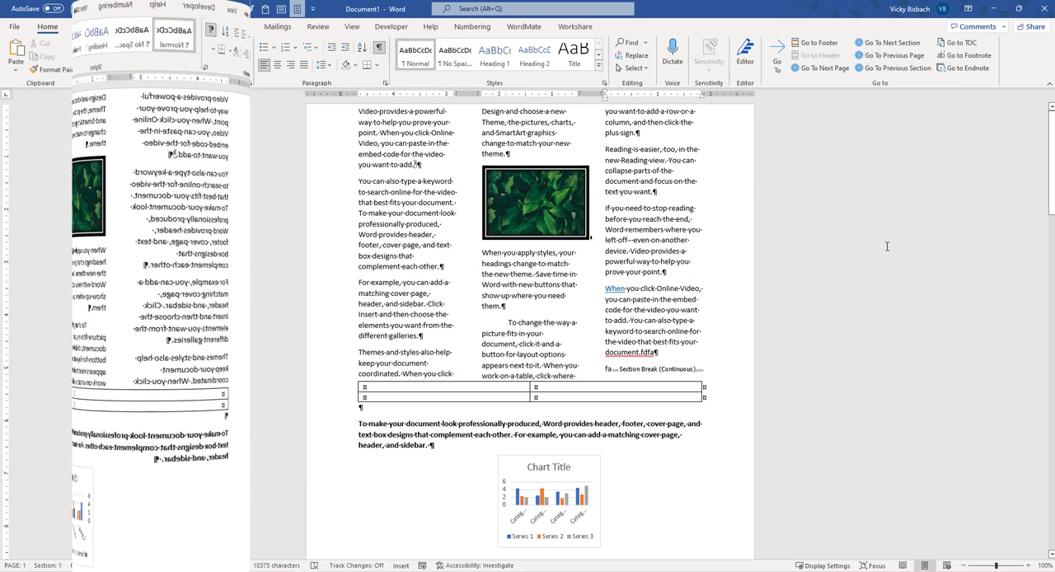
- Back in Word Options > Display, uncheck 'Print document properties' again
click(14, 8)
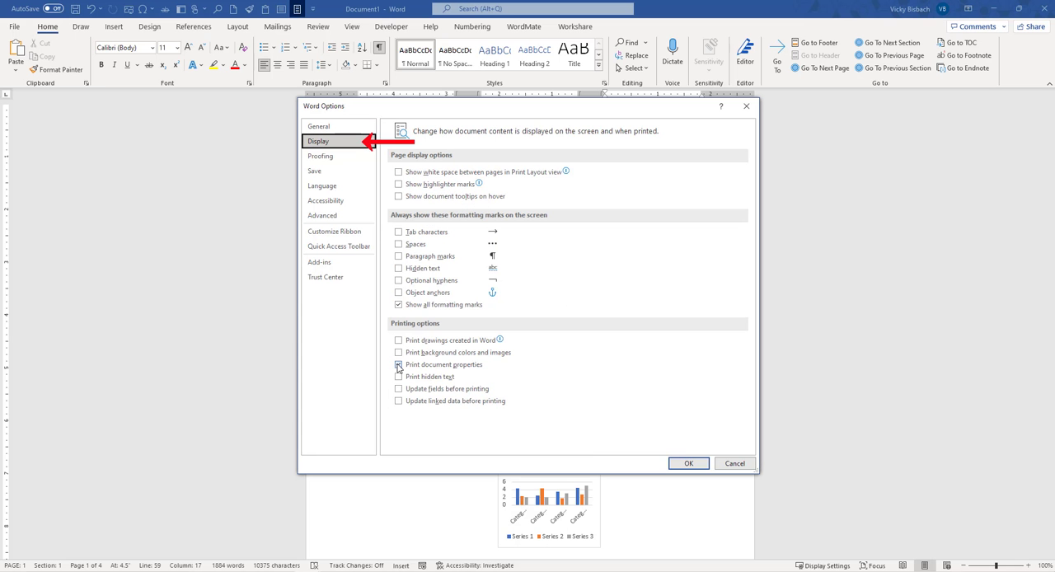
click(399, 365)
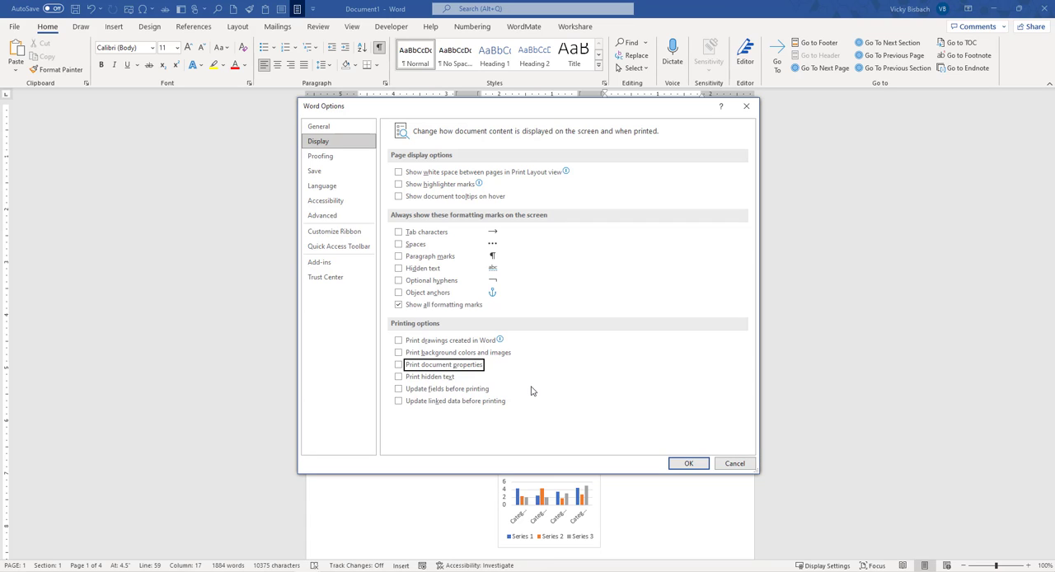
mouse_move(543, 387)
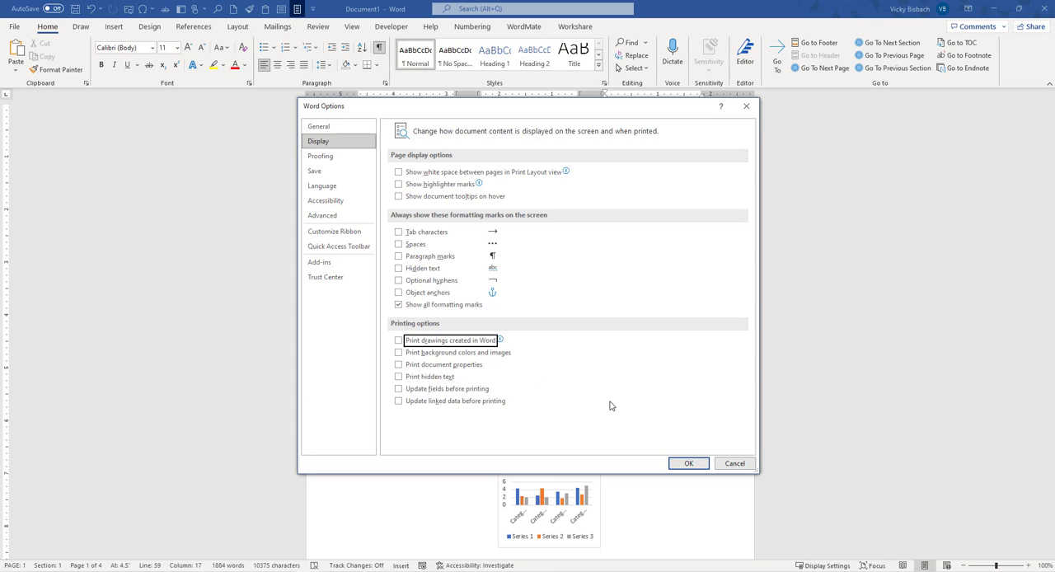
- Re-enable white space, highlighter marks, tooltips and 'Print drawings created in Word', then confirm
click(399, 171)
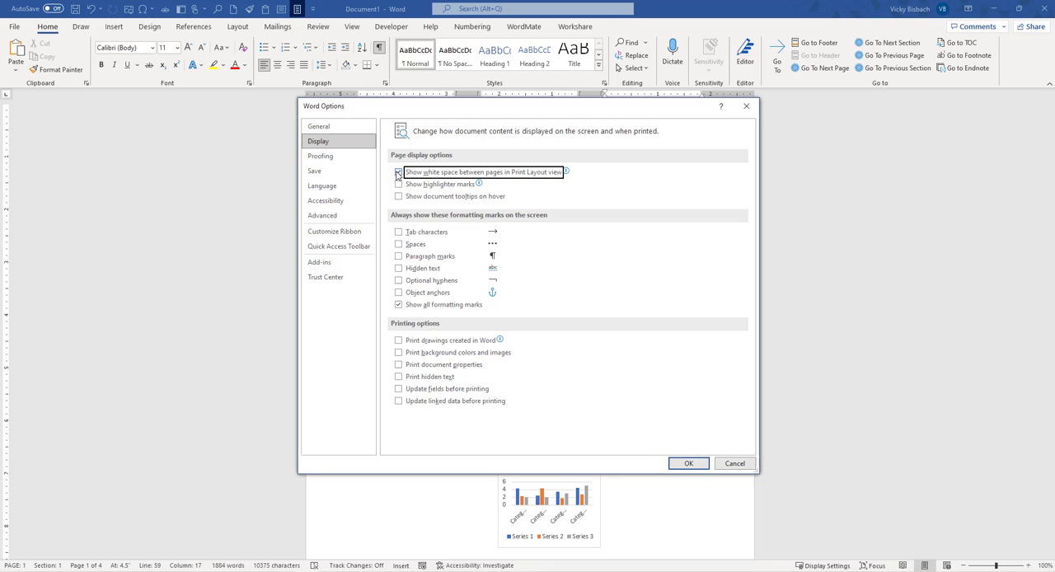
click(399, 183)
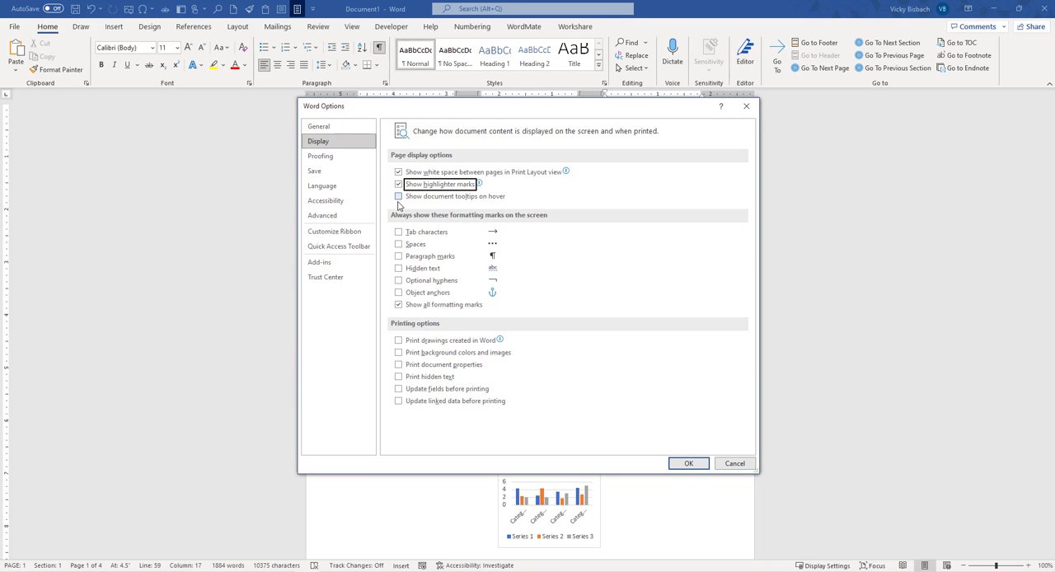
click(399, 196)
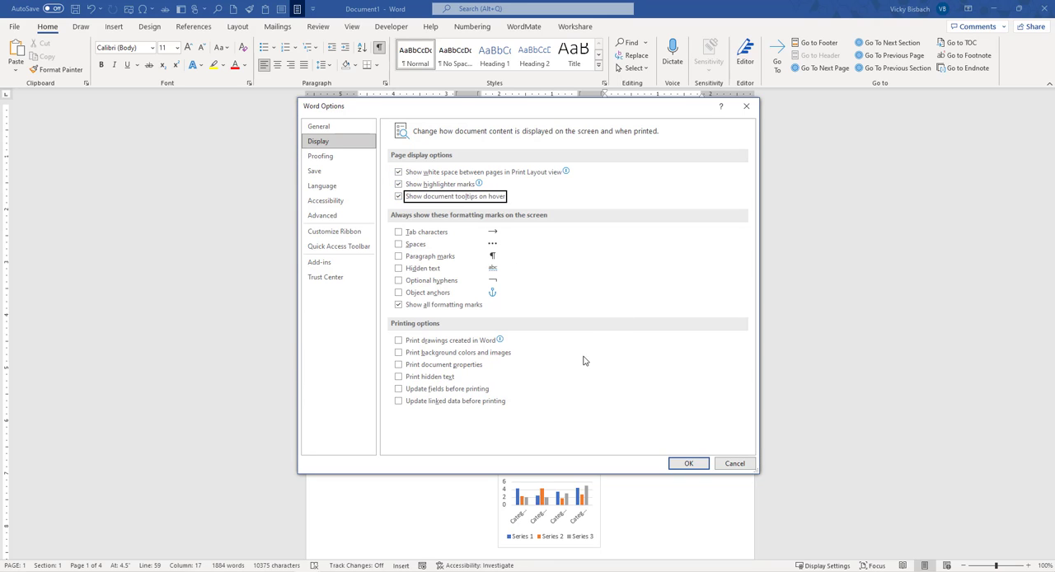
click(399, 339)
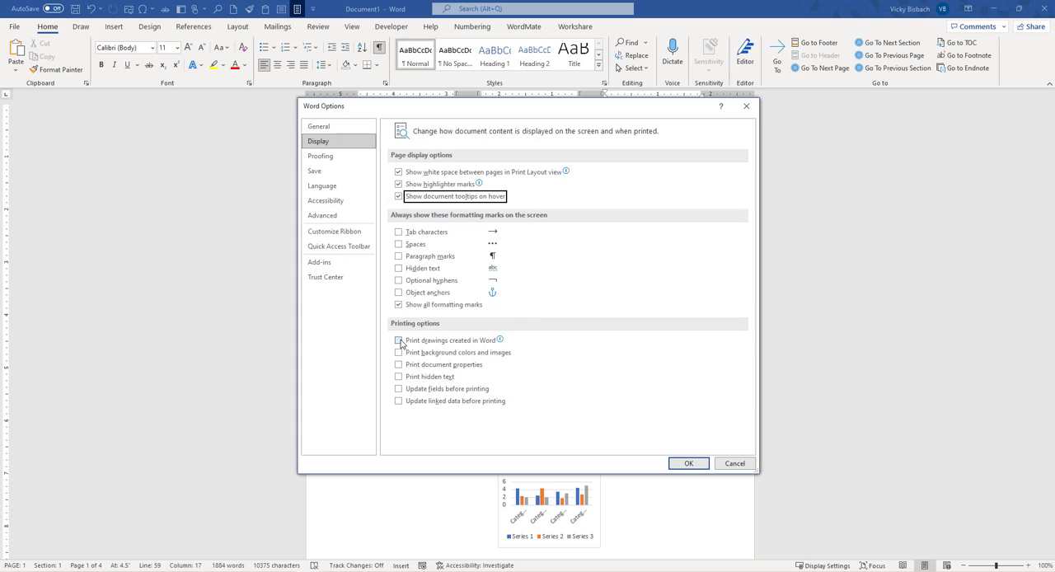
click(399, 339)
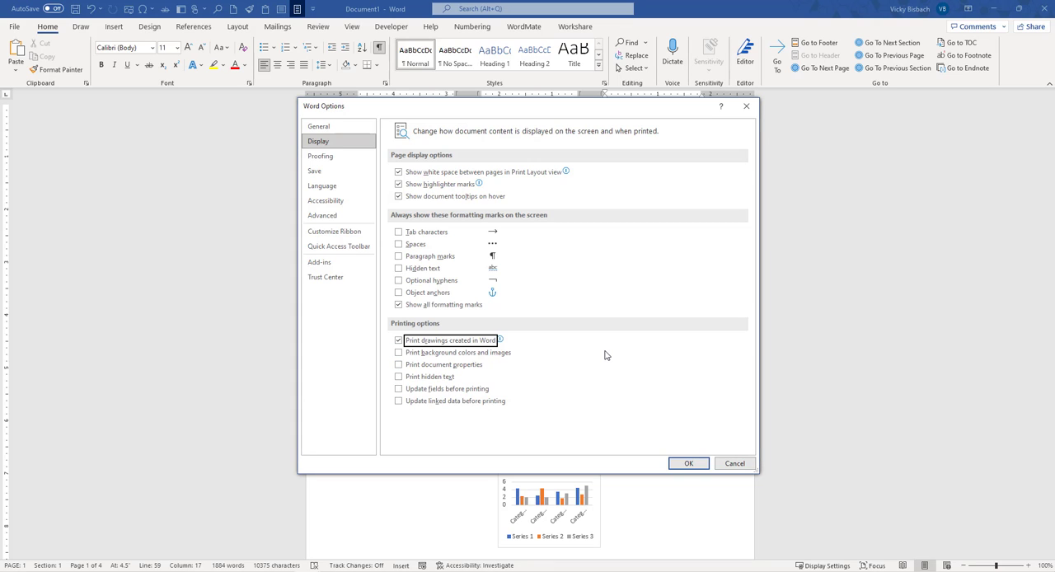
click(689, 461)
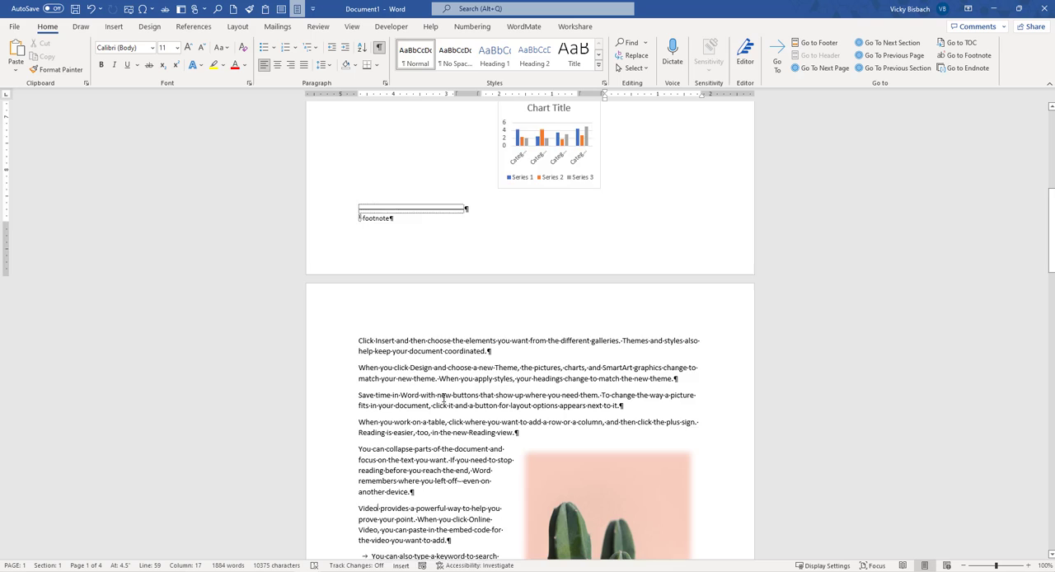
scroll(down, 3)
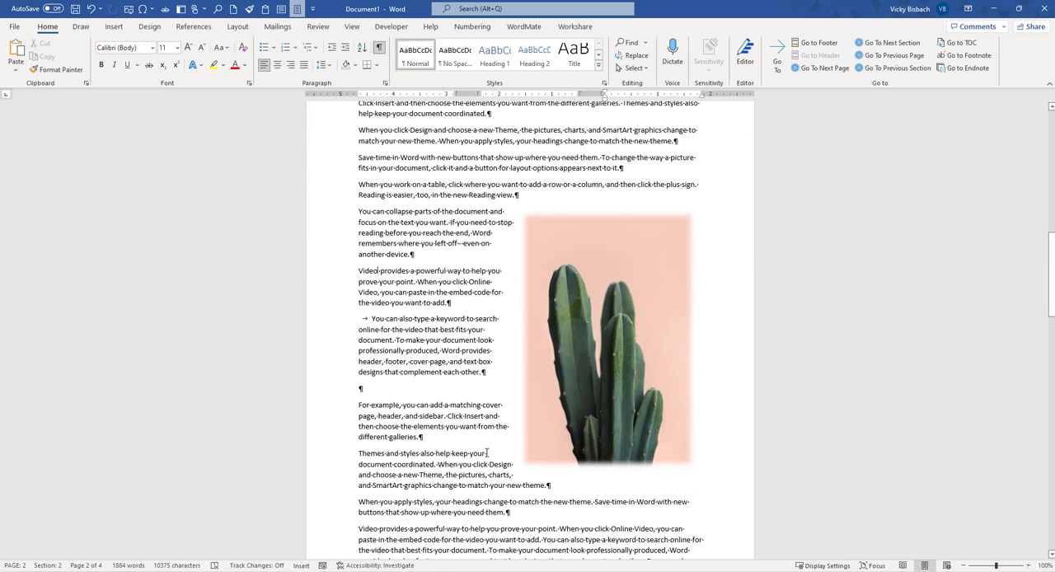